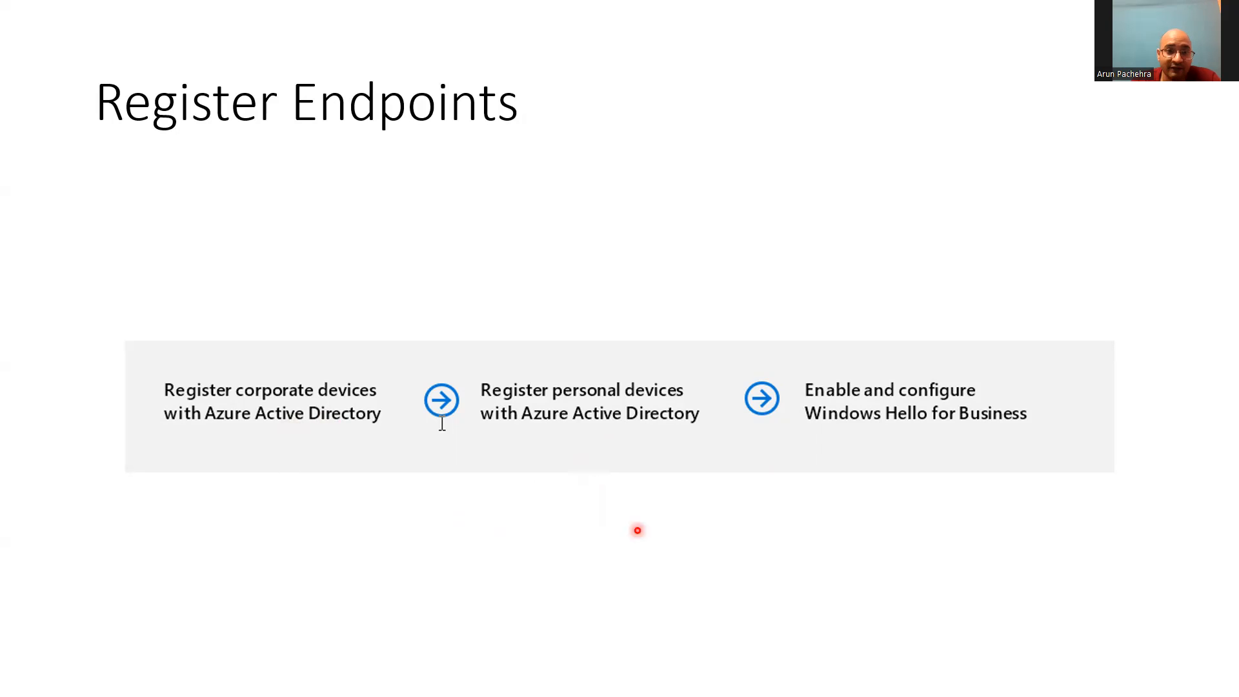
mouse_move(943, 446)
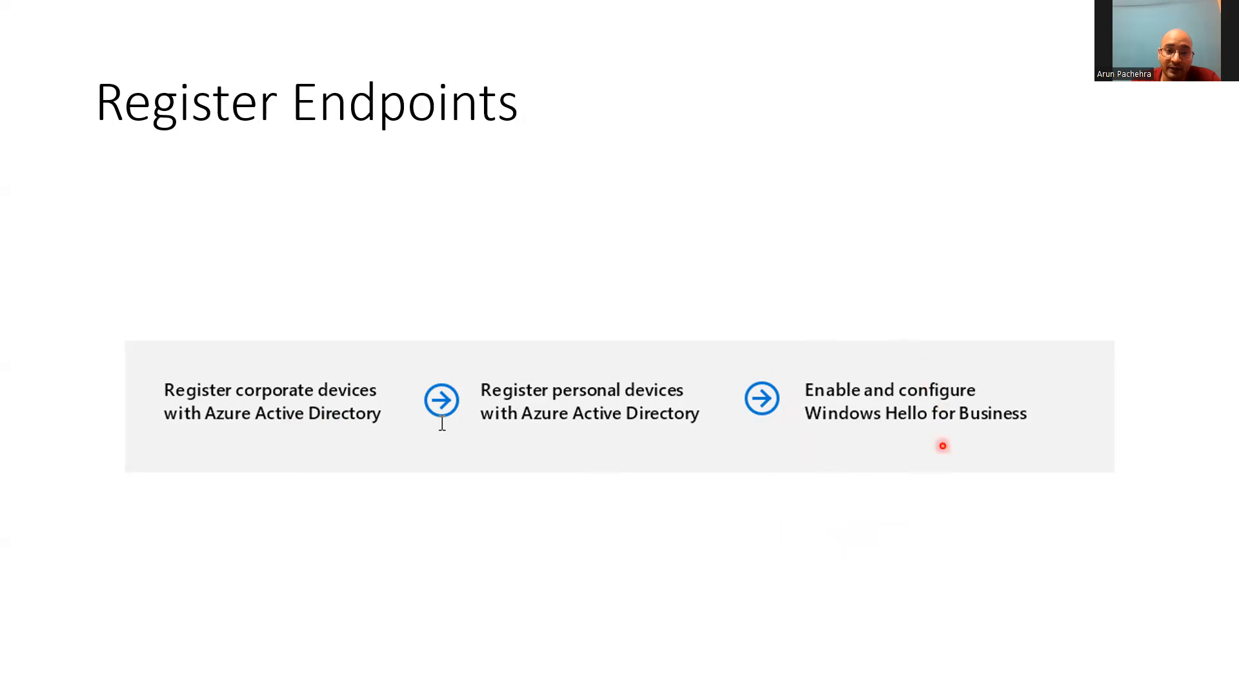
mouse_move(903, 510)
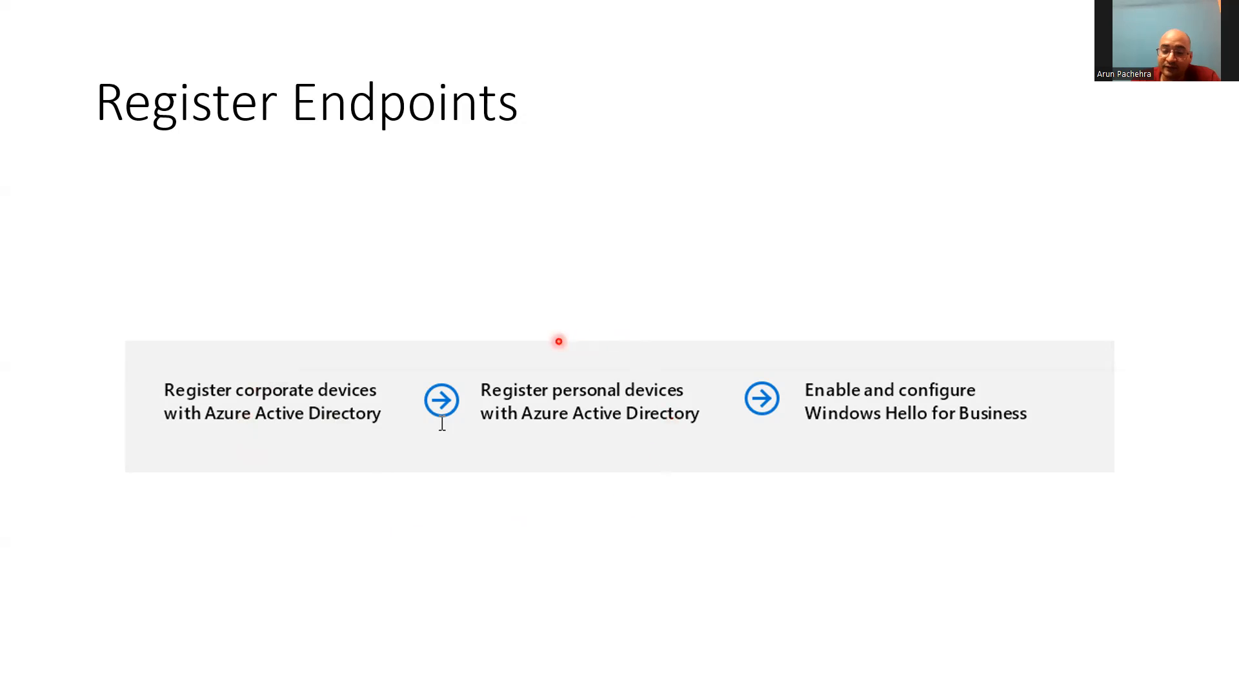
mouse_move(771, 372)
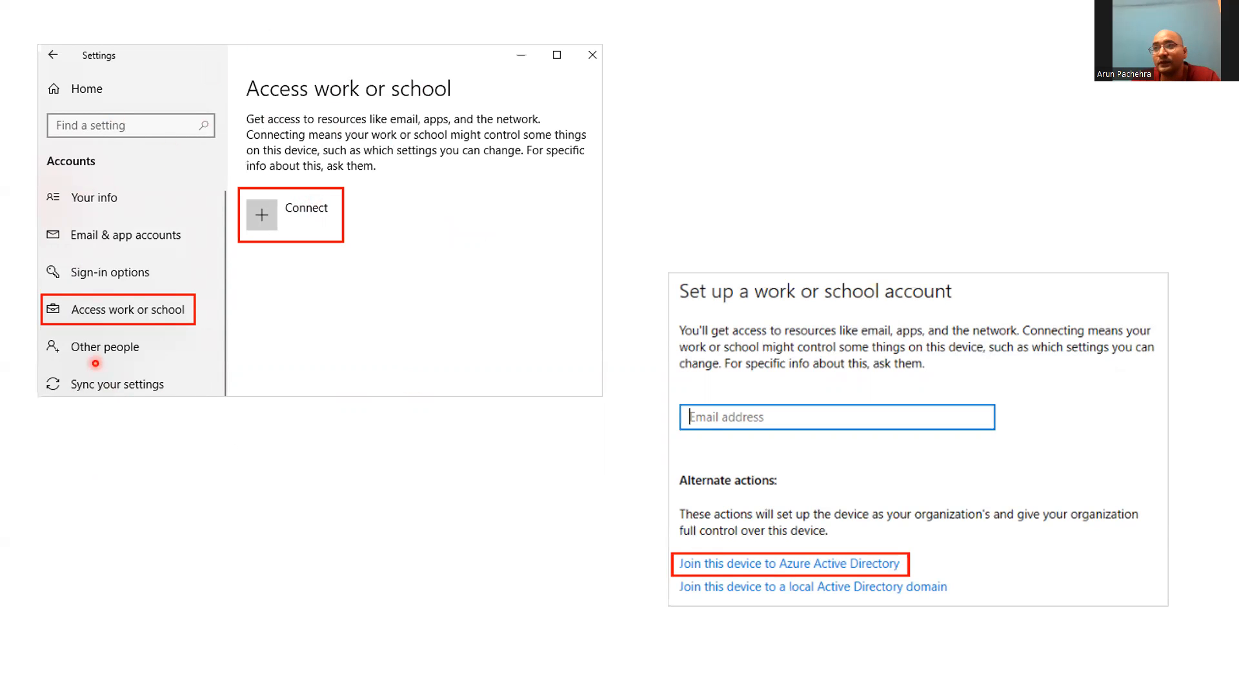
mouse_move(285, 302)
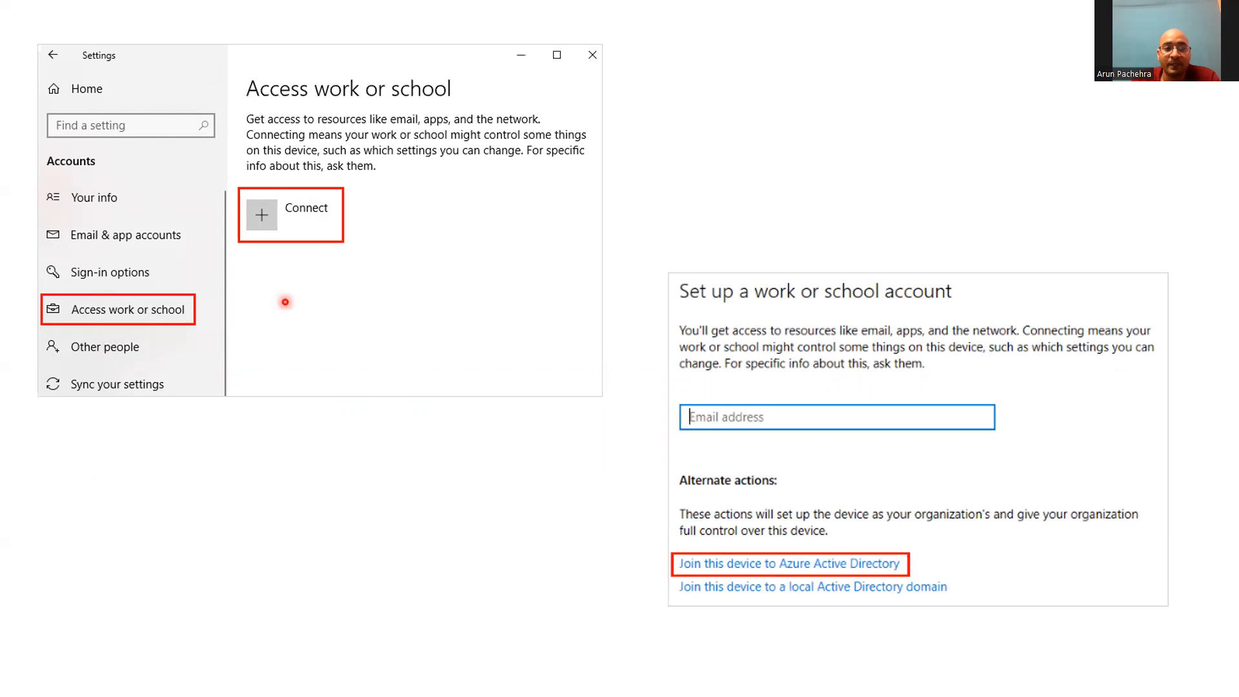
mouse_move(826, 631)
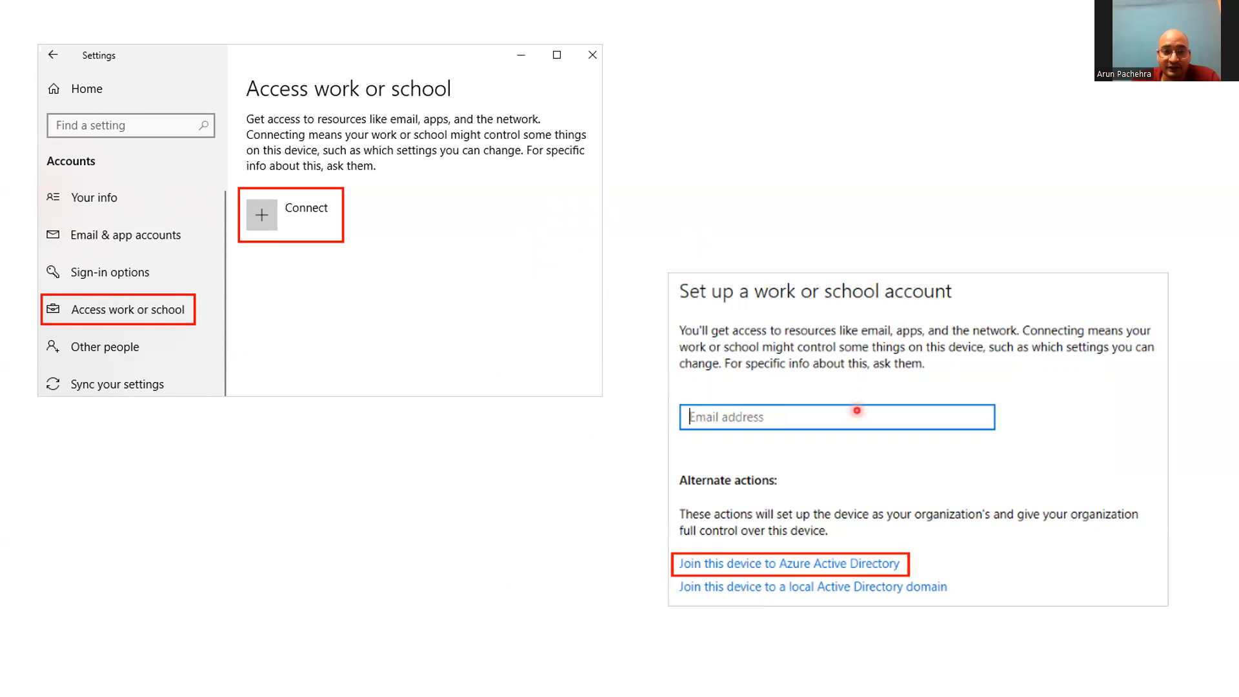
mouse_move(1004, 429)
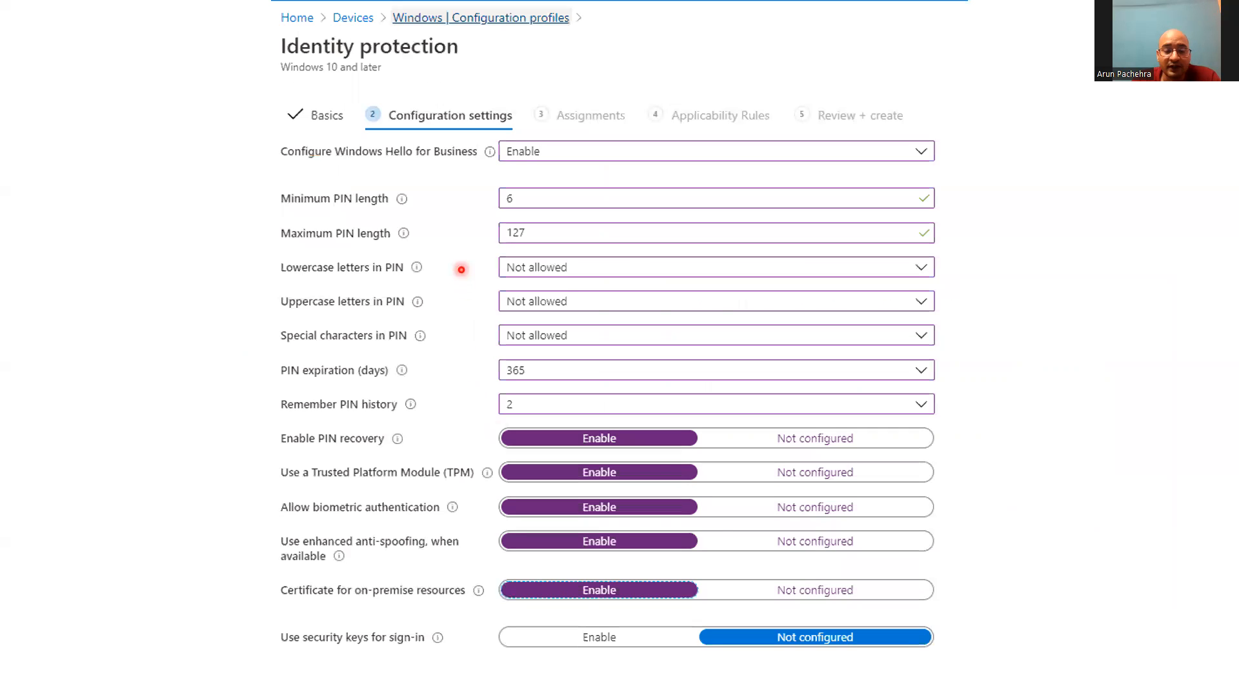
mouse_move(585, 184)
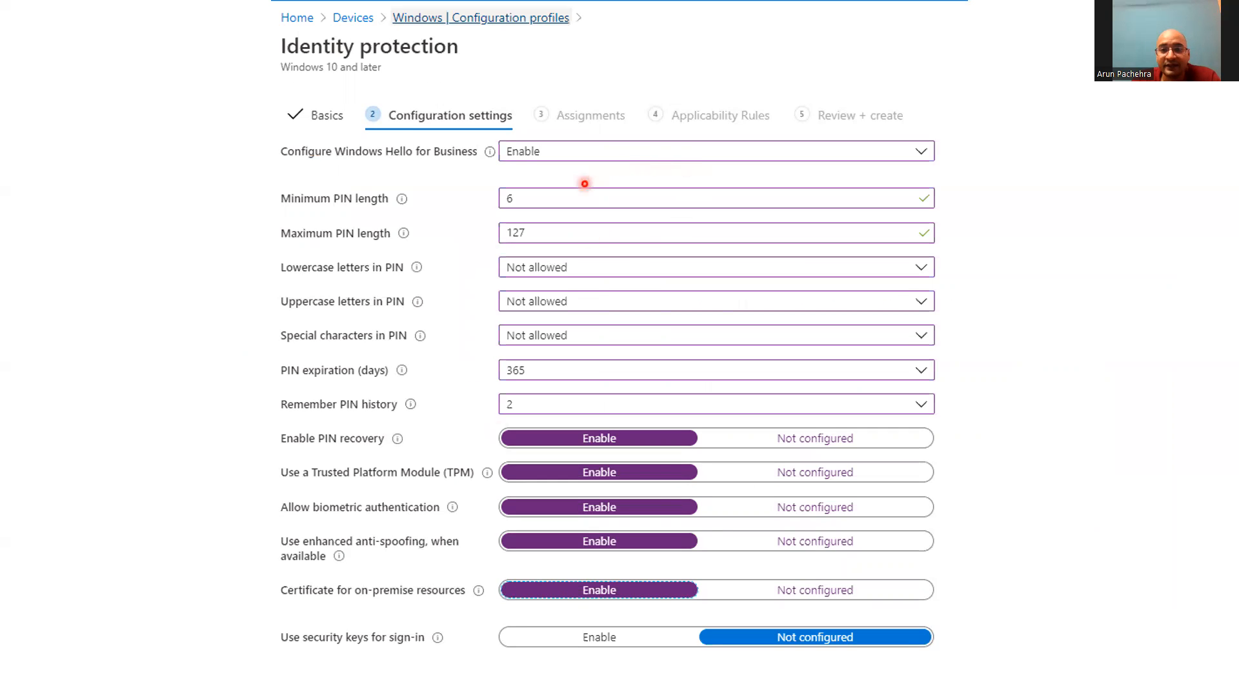
mouse_move(618, 199)
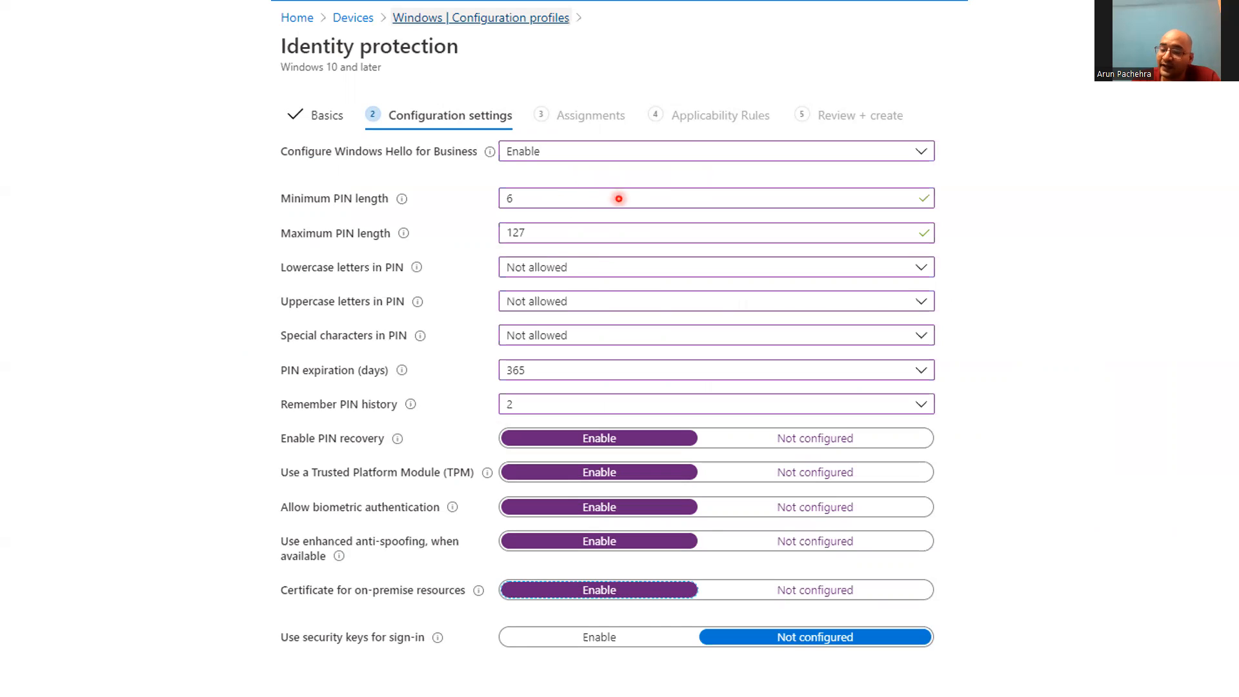
mouse_move(457, 481)
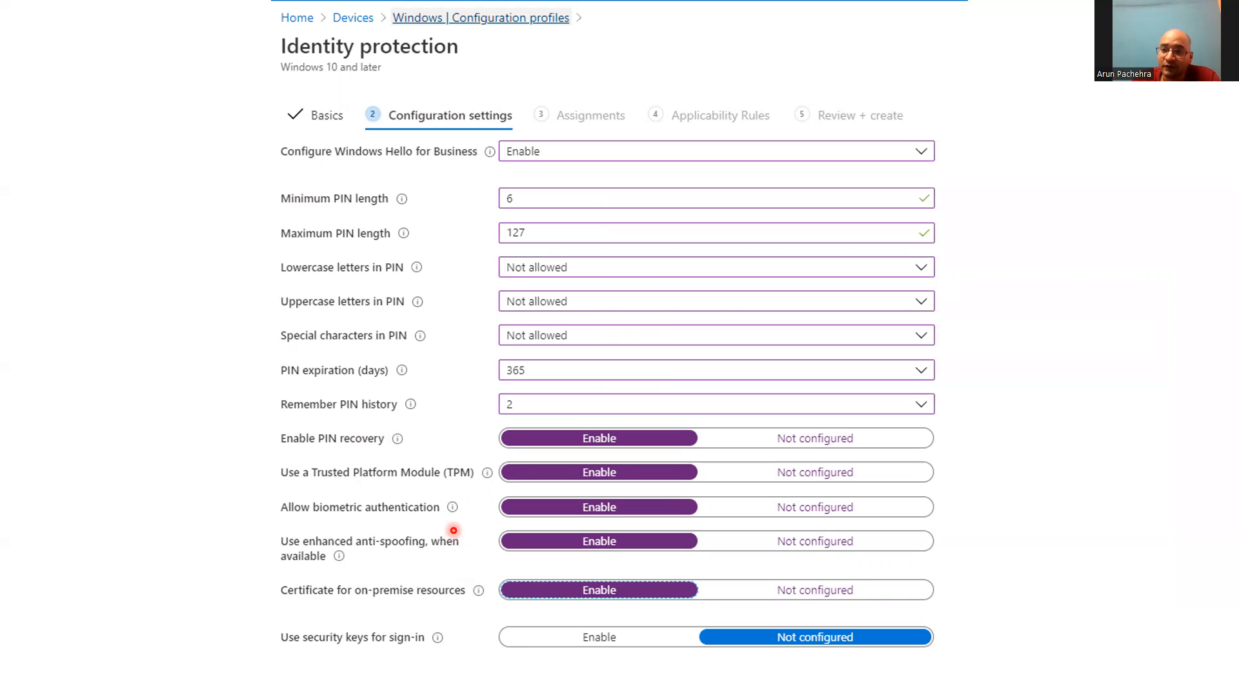
mouse_move(439, 500)
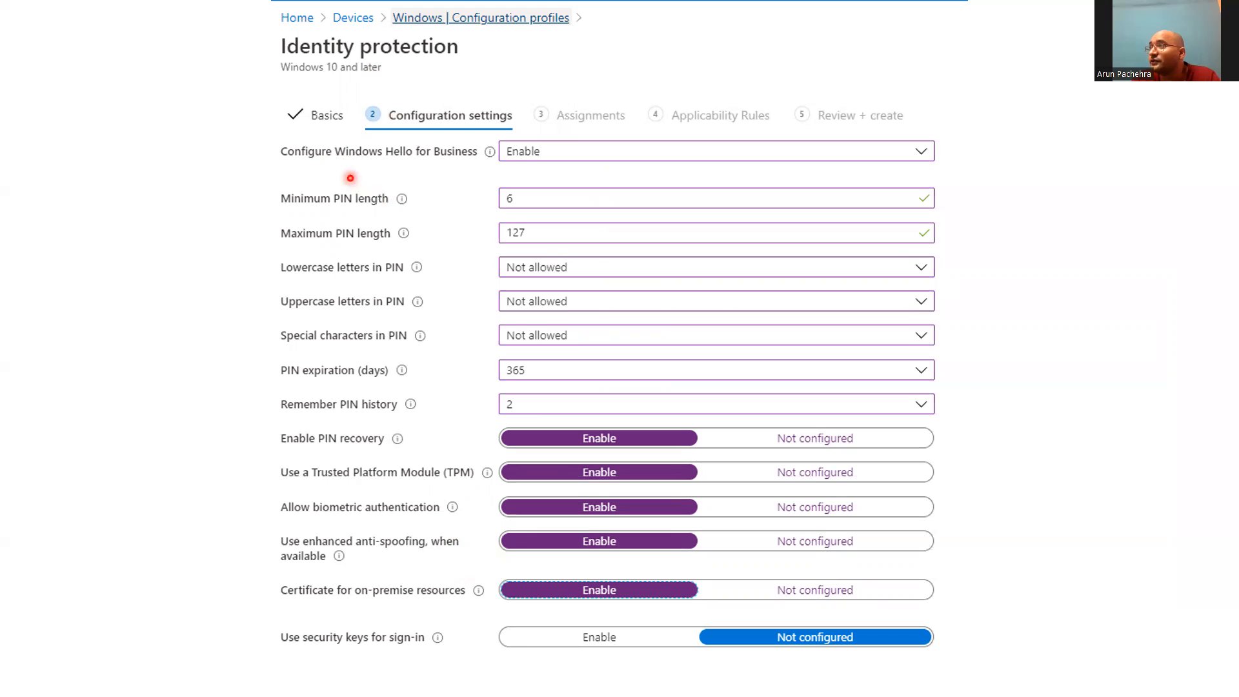
mouse_move(461, 202)
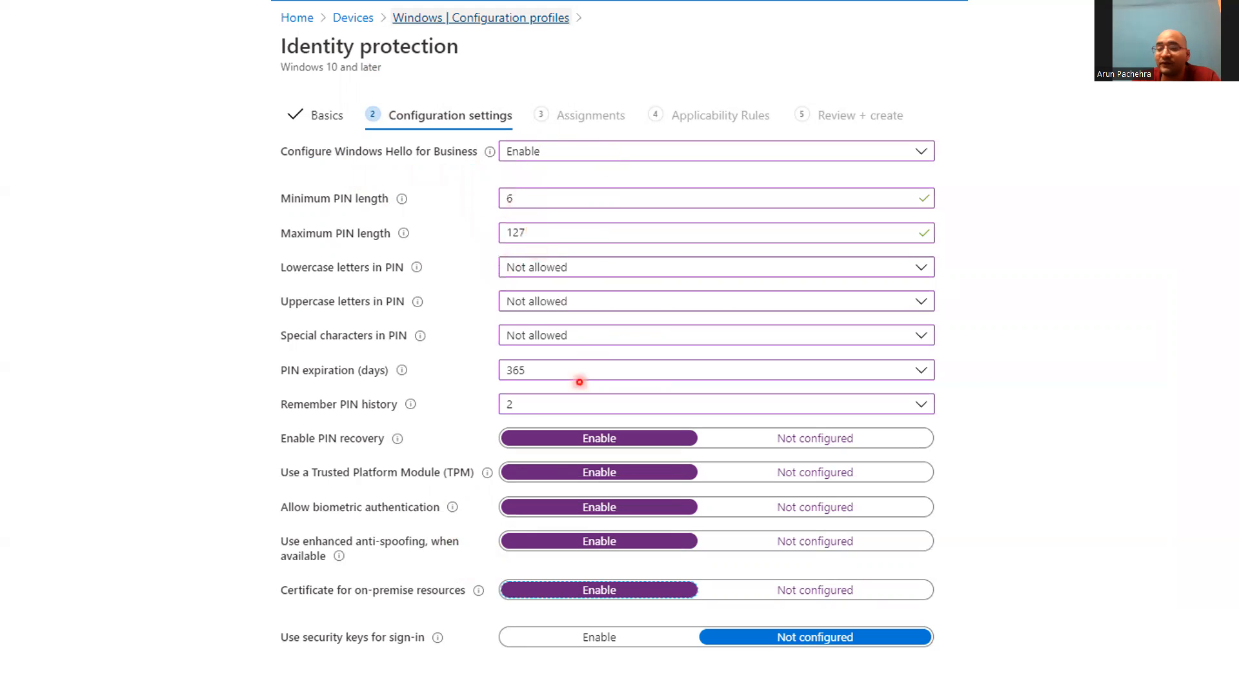
mouse_move(424, 620)
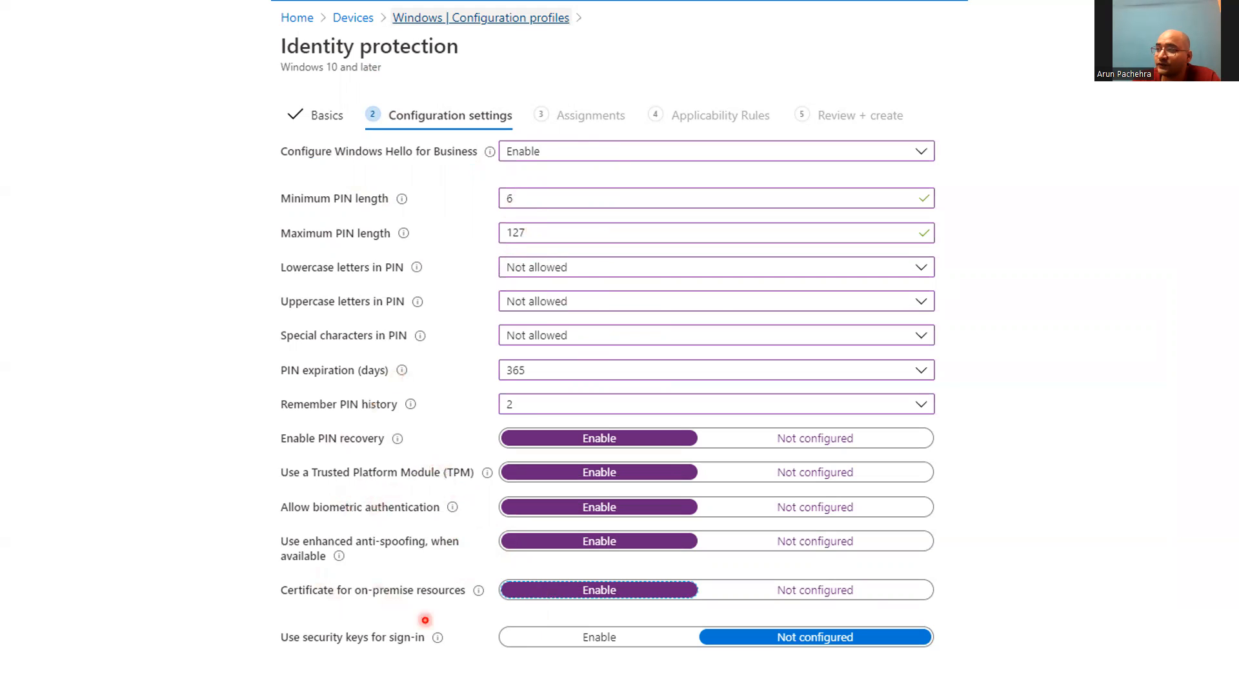
mouse_move(432, 527)
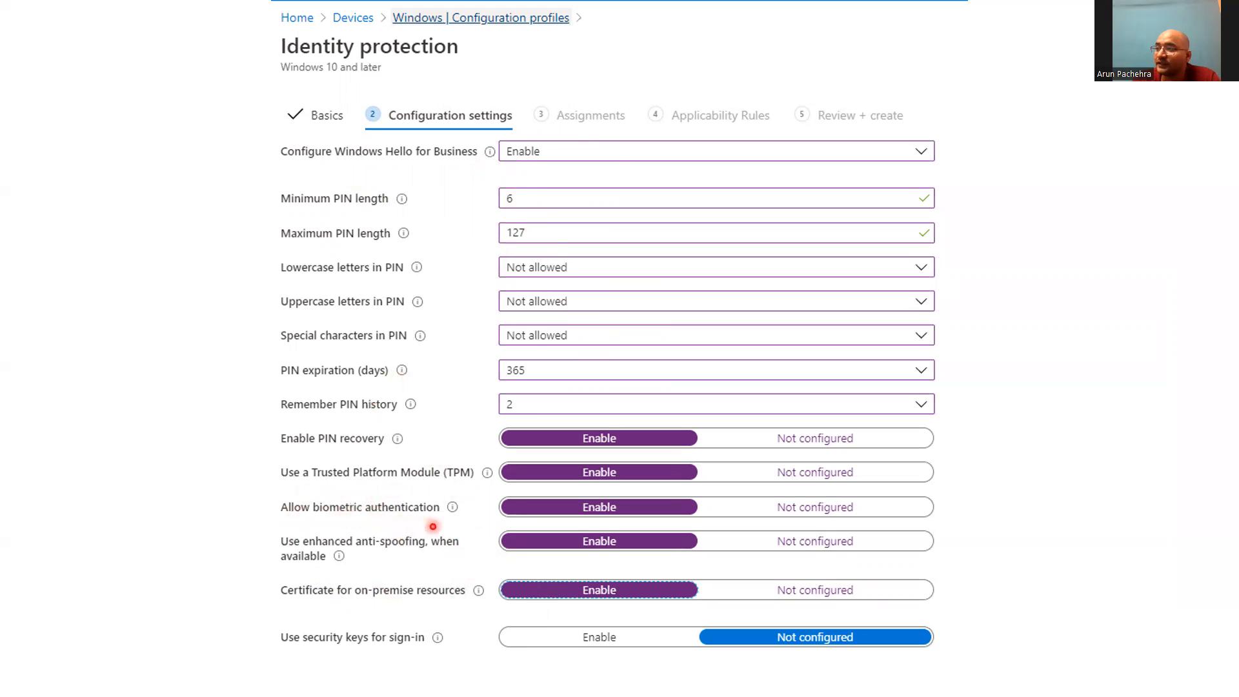
mouse_move(358, 555)
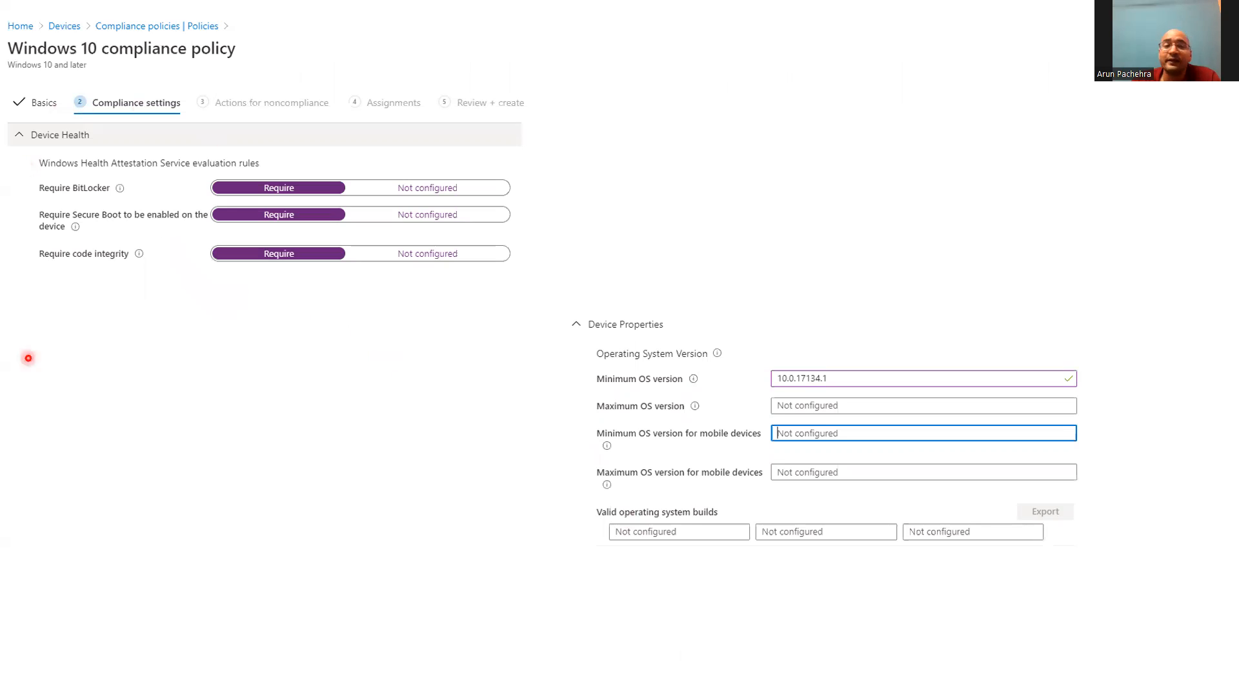
mouse_move(200, 165)
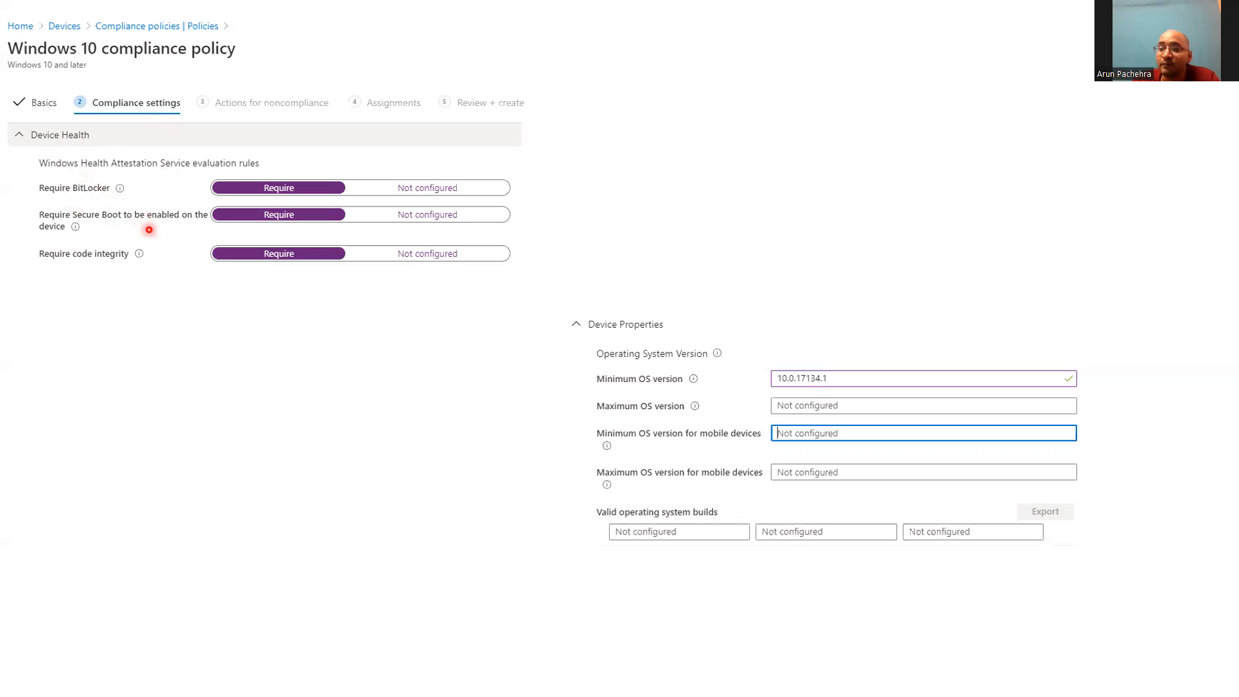
mouse_move(170, 278)
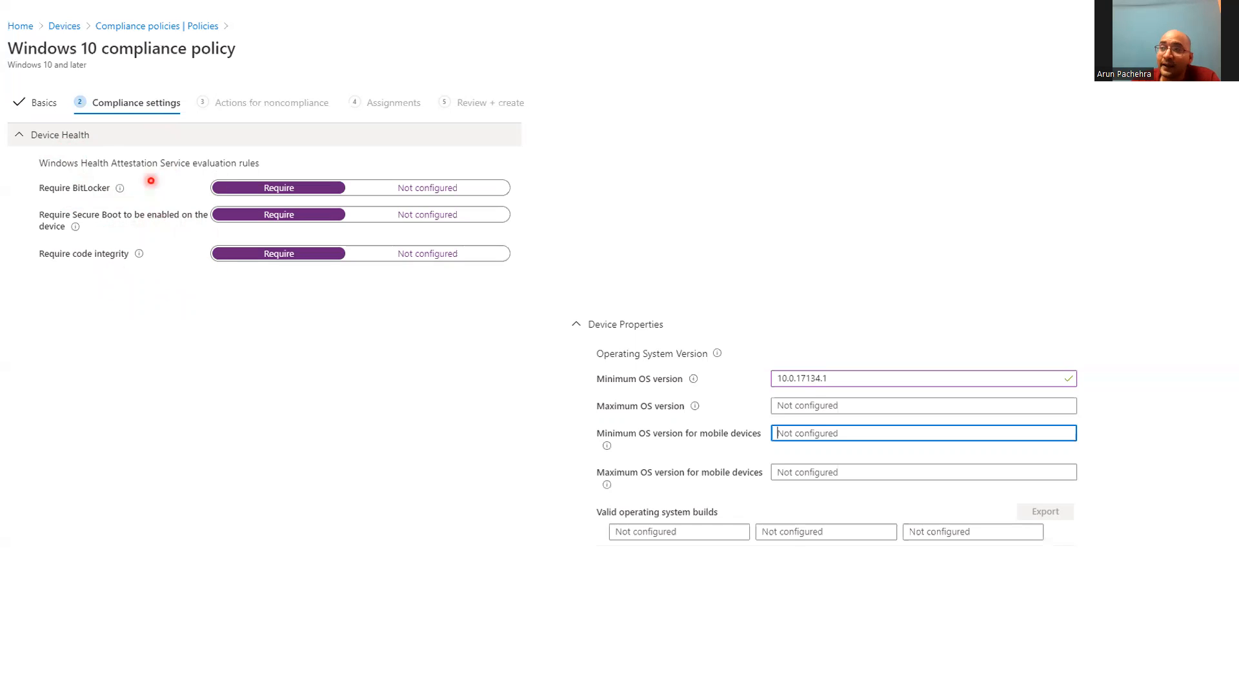
mouse_move(172, 535)
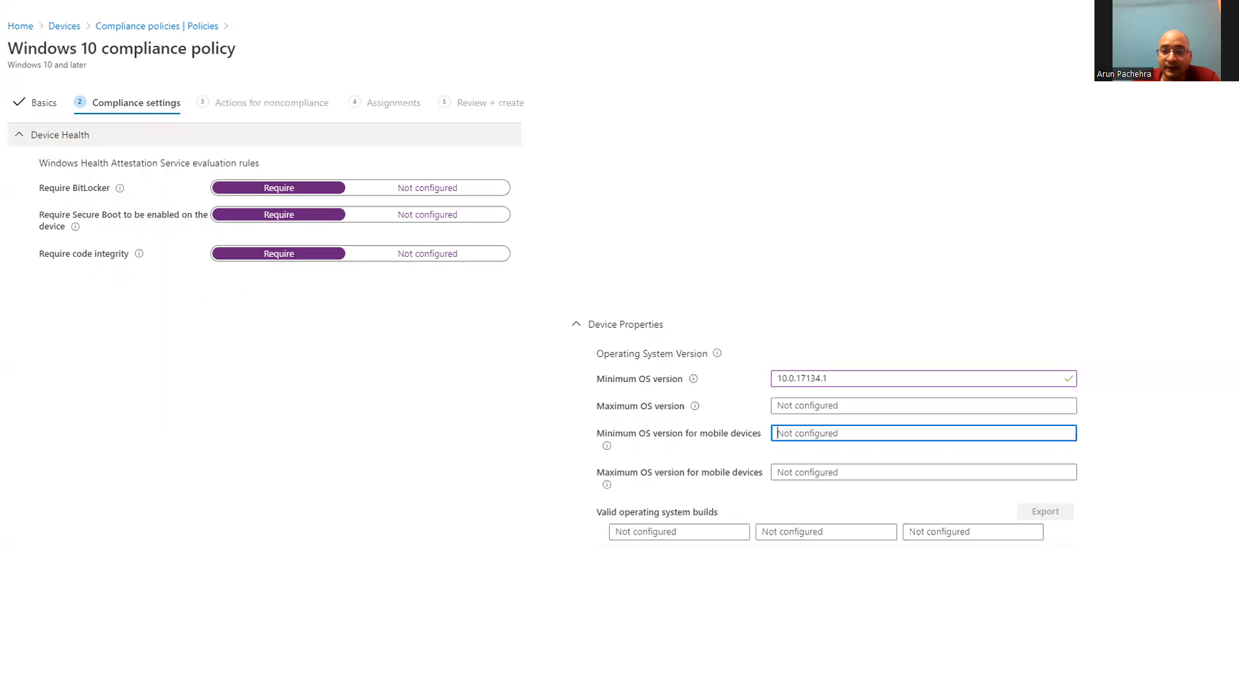
scroll("down", 3)
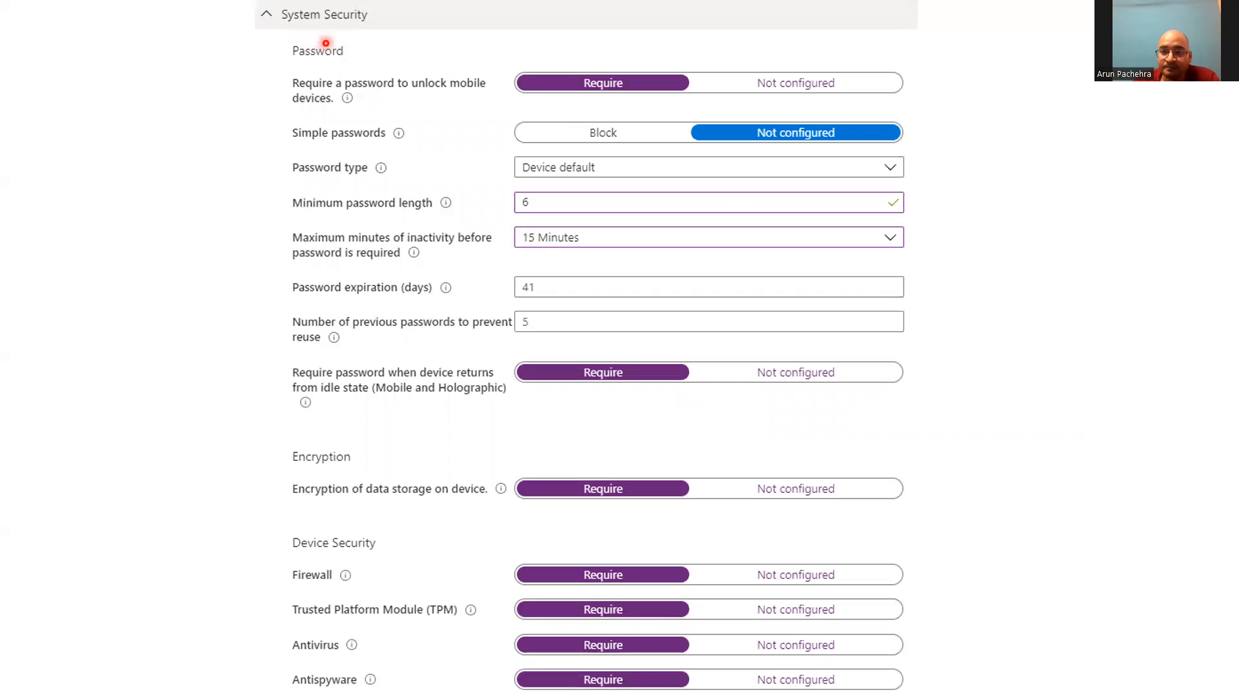
mouse_move(383, 89)
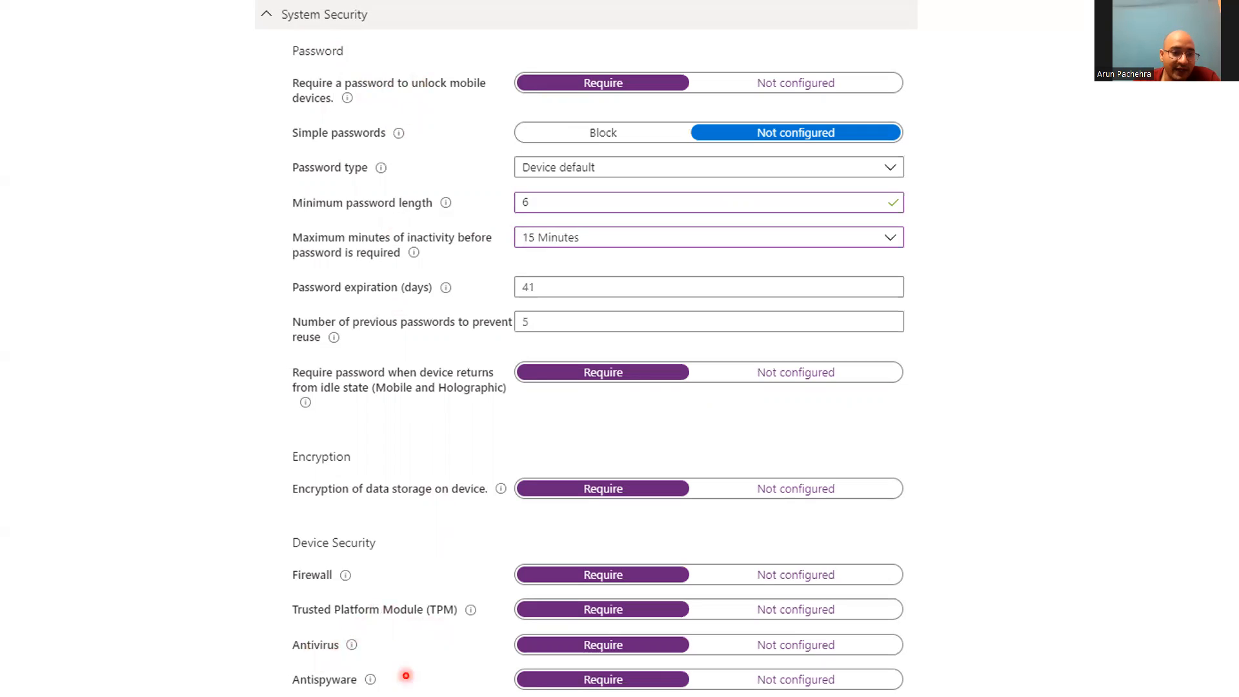
mouse_move(368, 220)
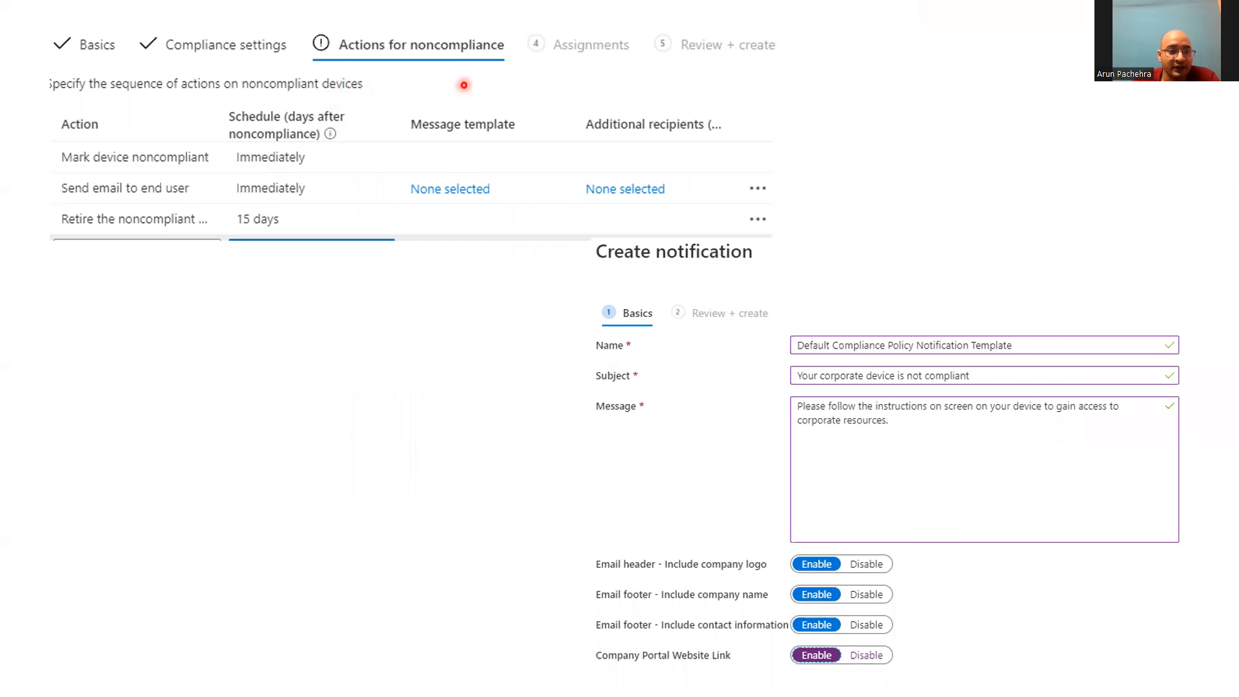
mouse_move(1005, 435)
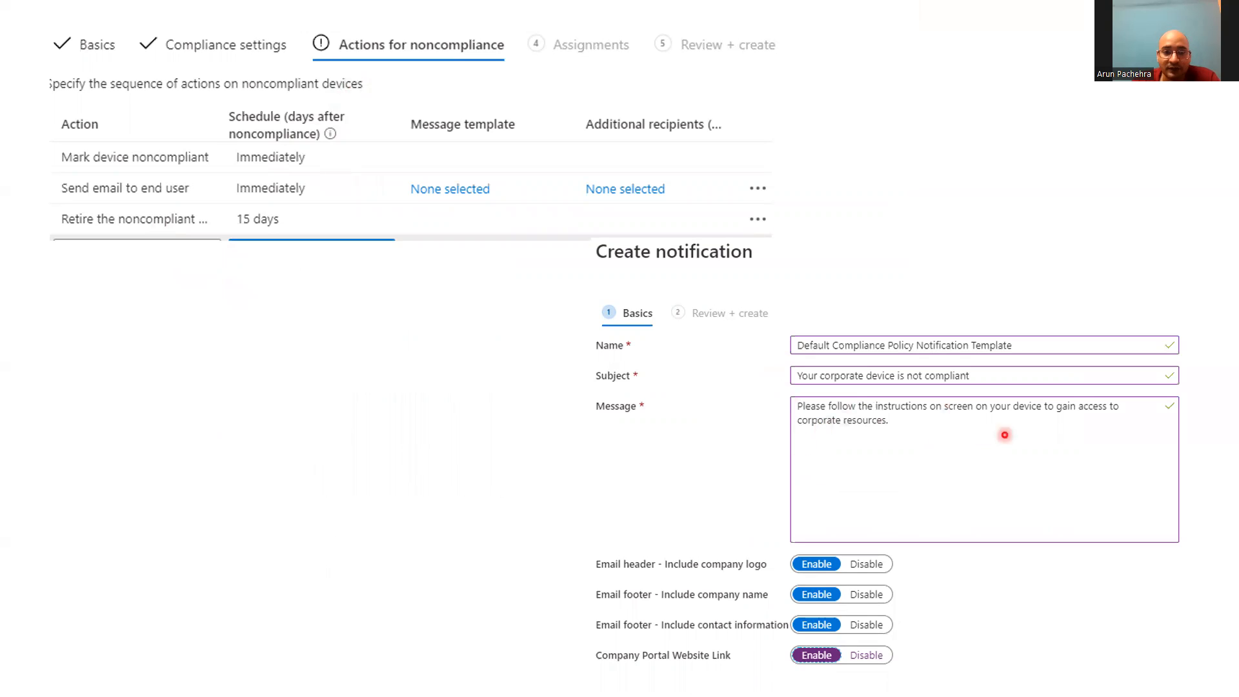
mouse_move(1012, 521)
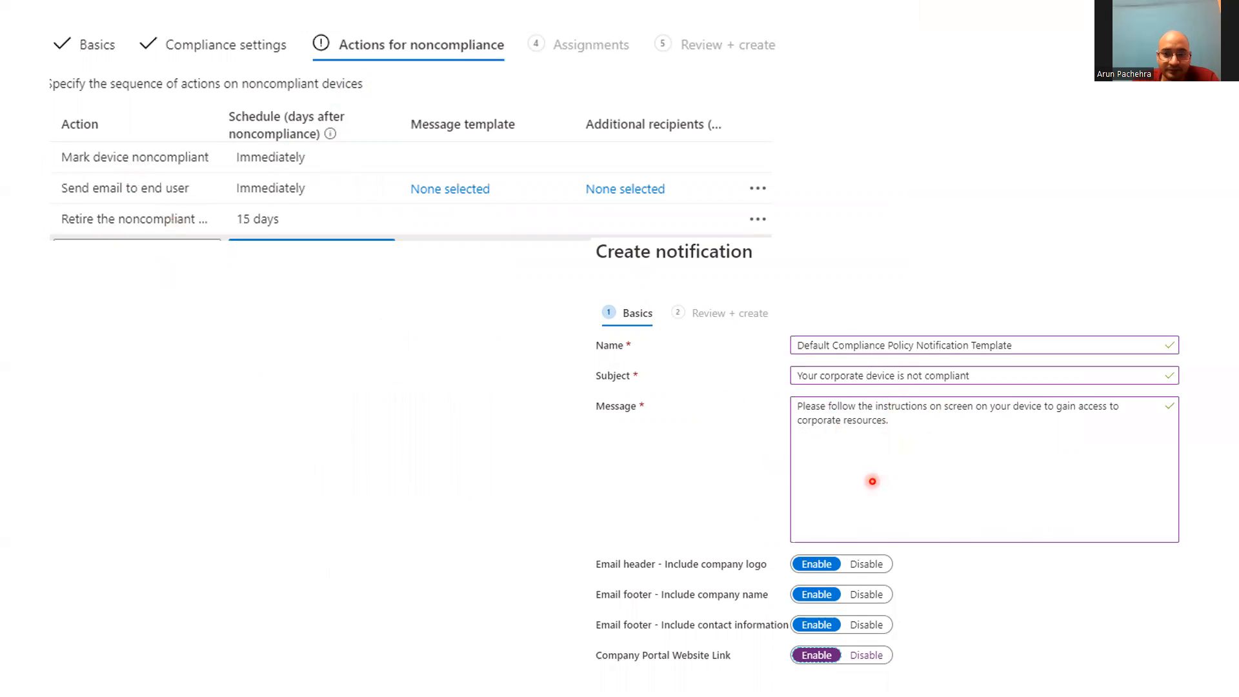
mouse_move(420, 309)
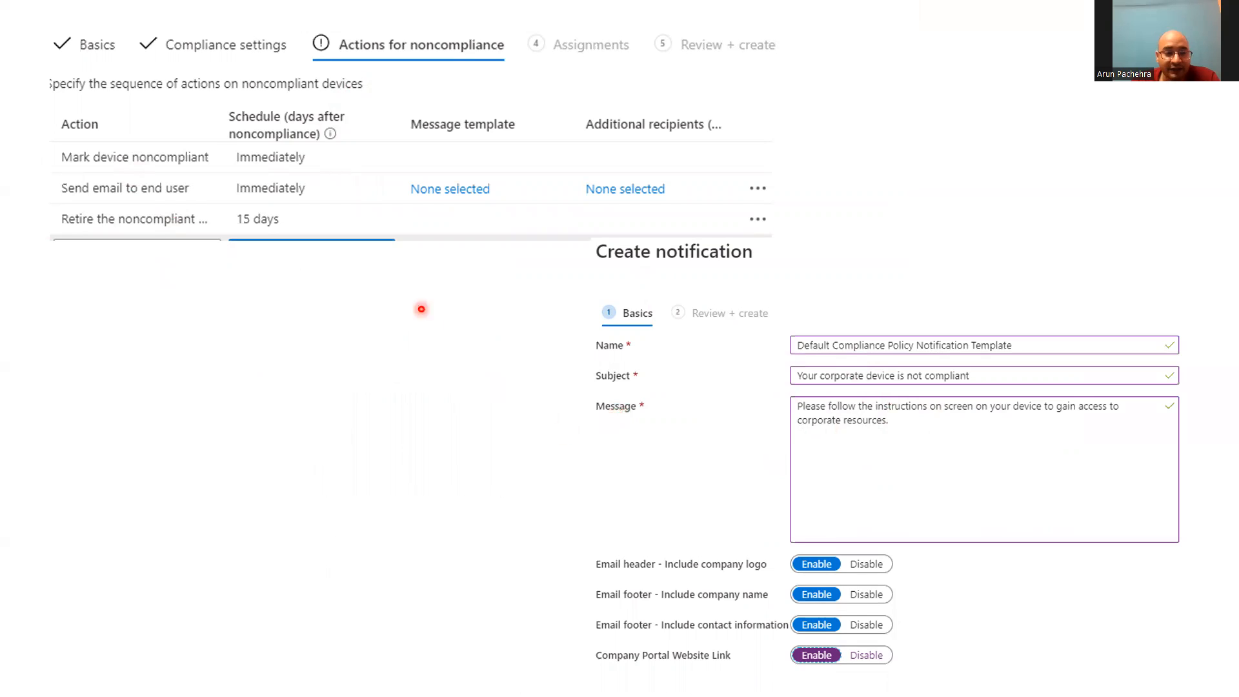
mouse_move(387, 72)
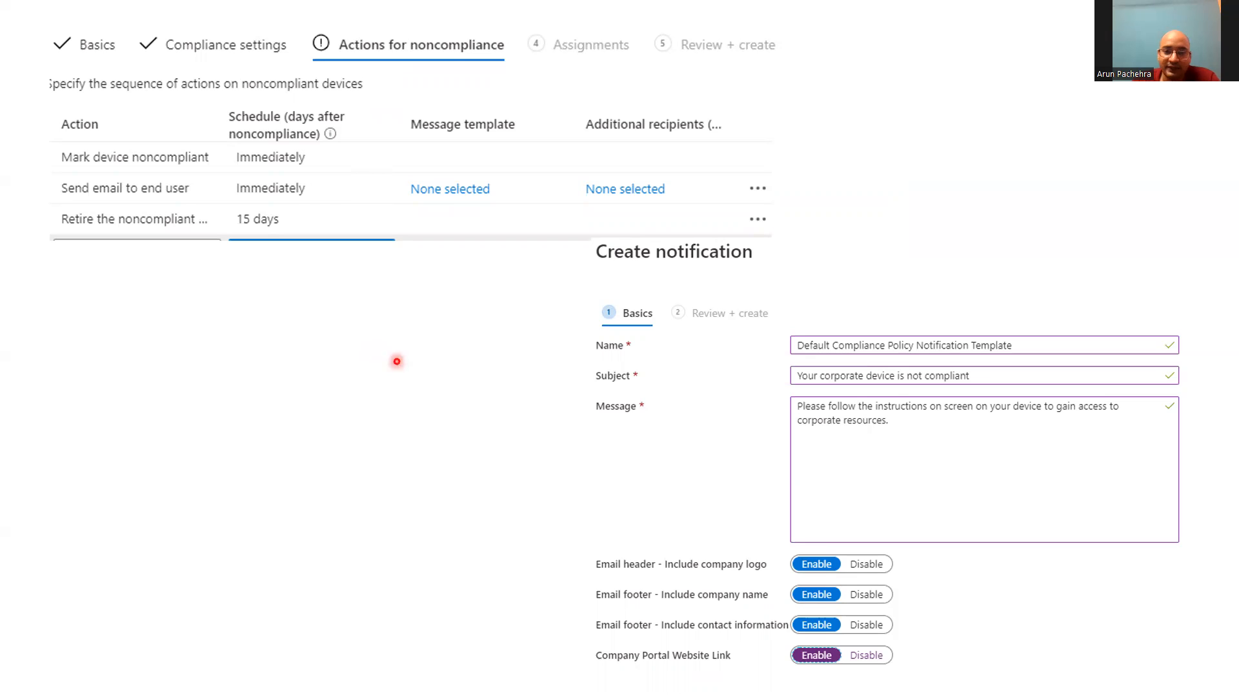
mouse_move(859, 319)
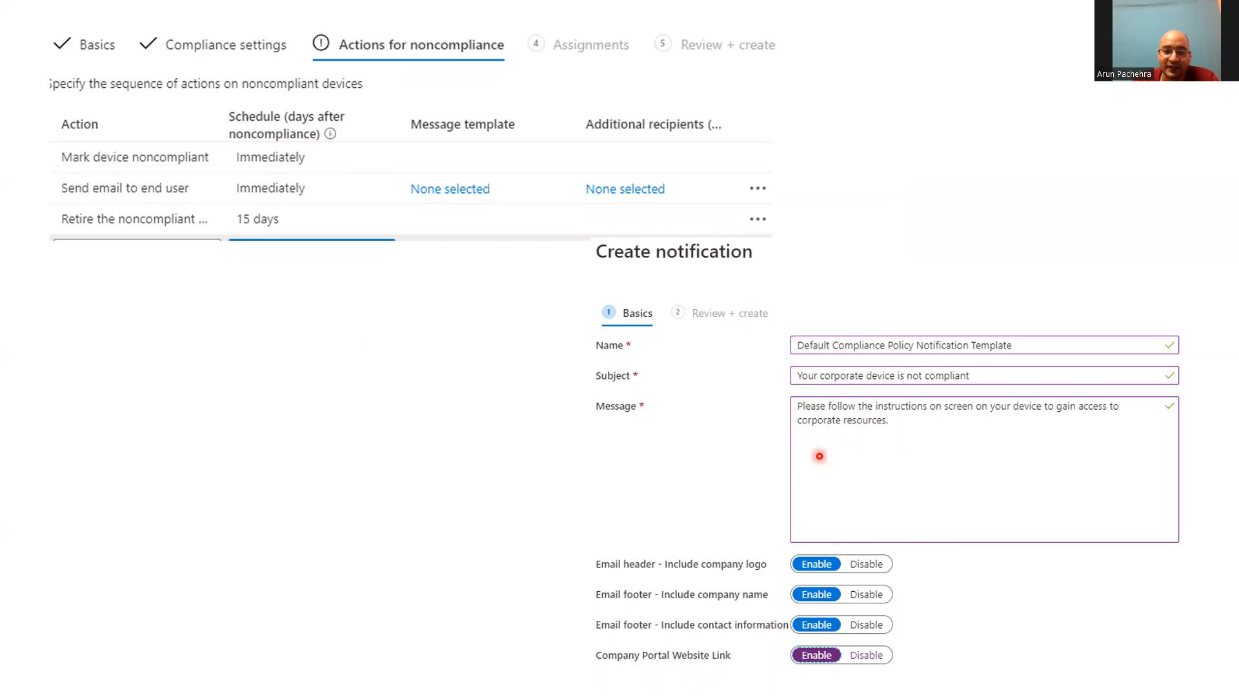
mouse_move(844, 538)
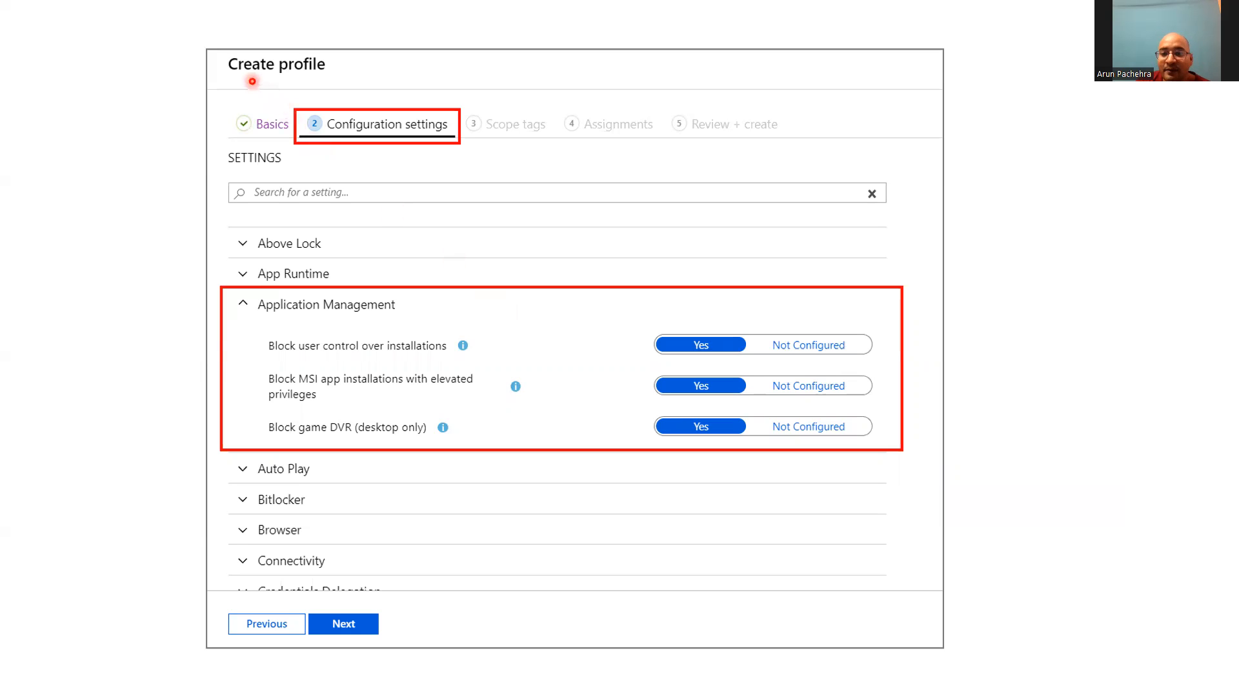
mouse_move(230, 255)
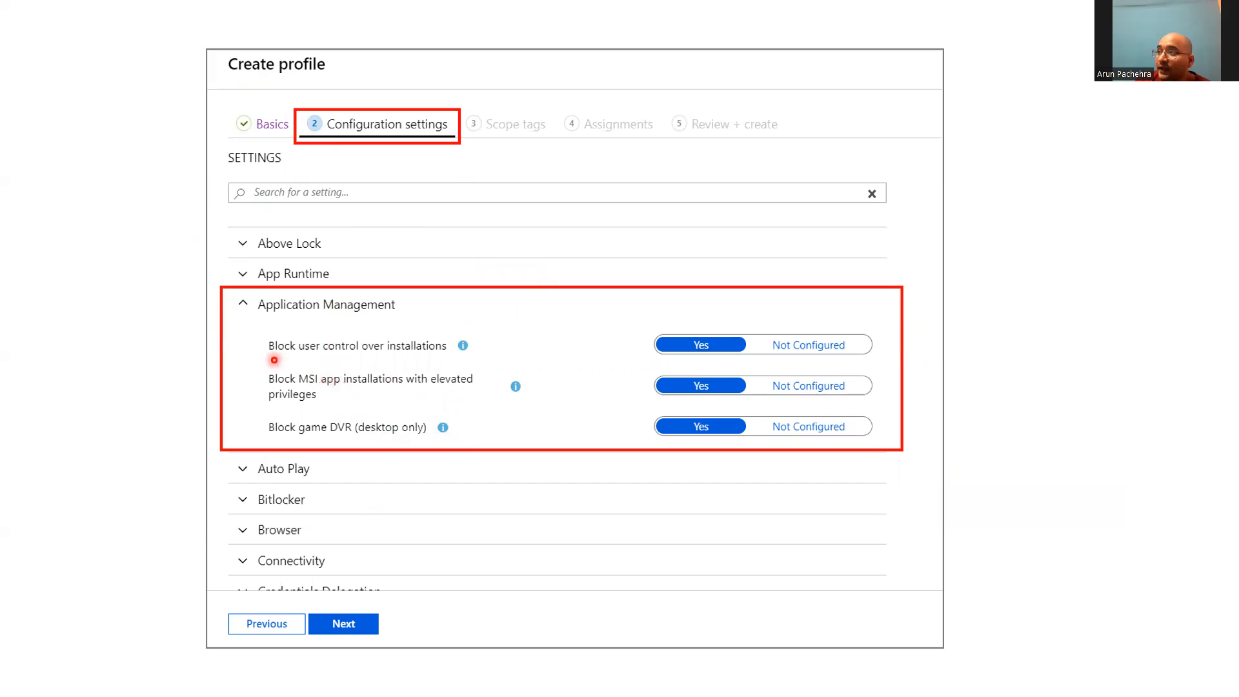
mouse_move(404, 360)
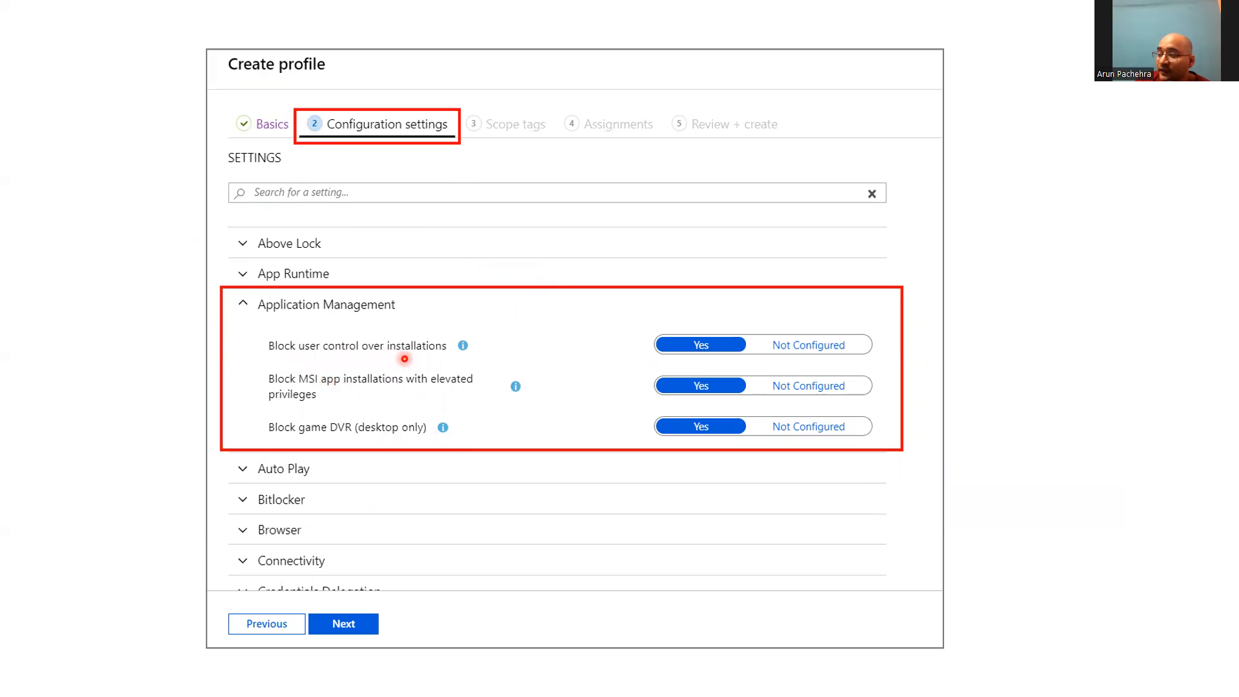
mouse_move(614, 405)
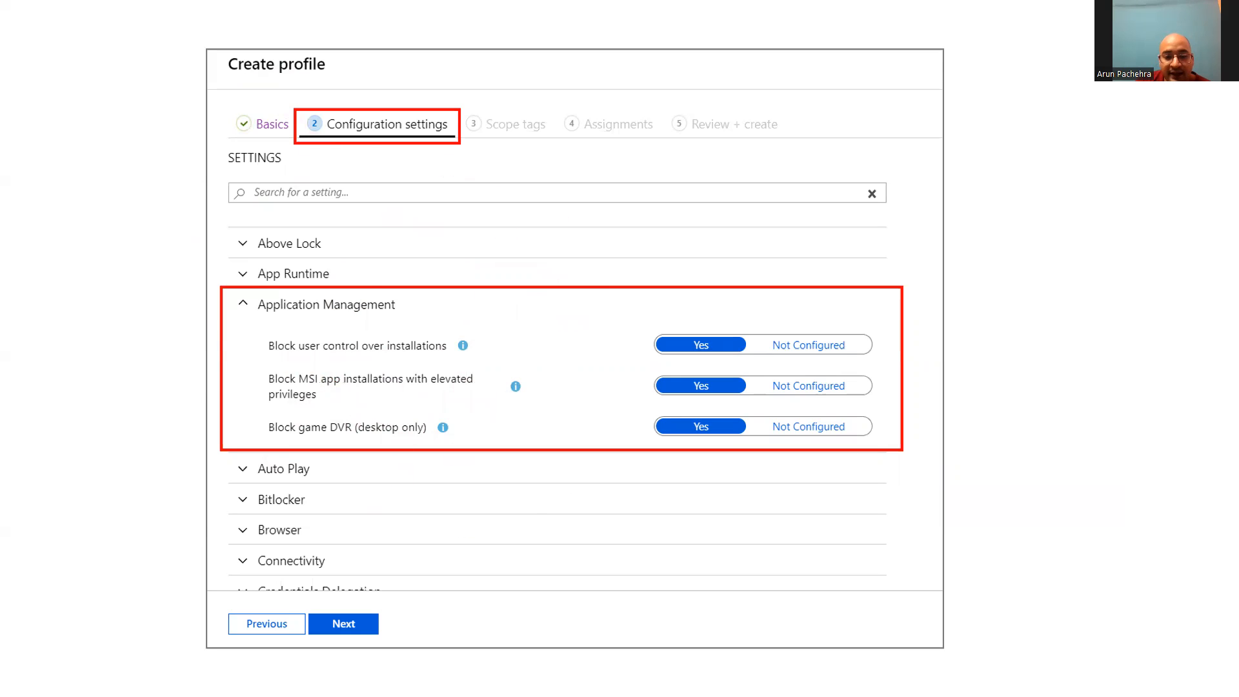
scroll("down", 3)
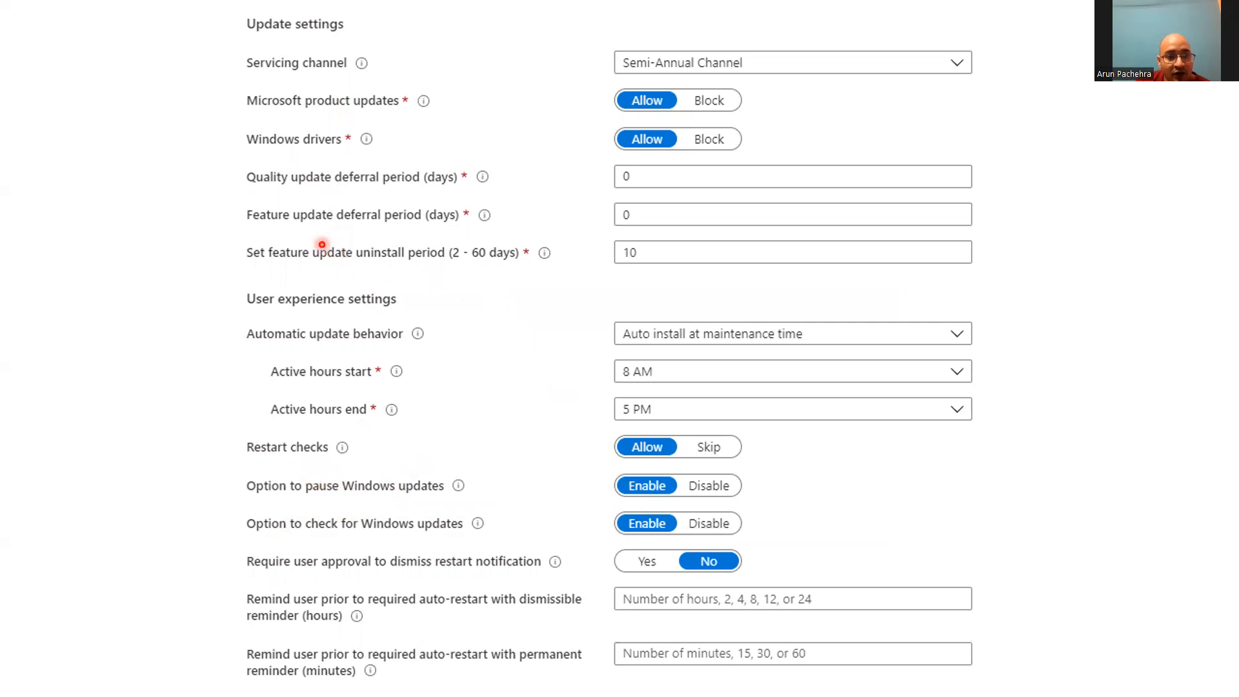
mouse_move(403, 130)
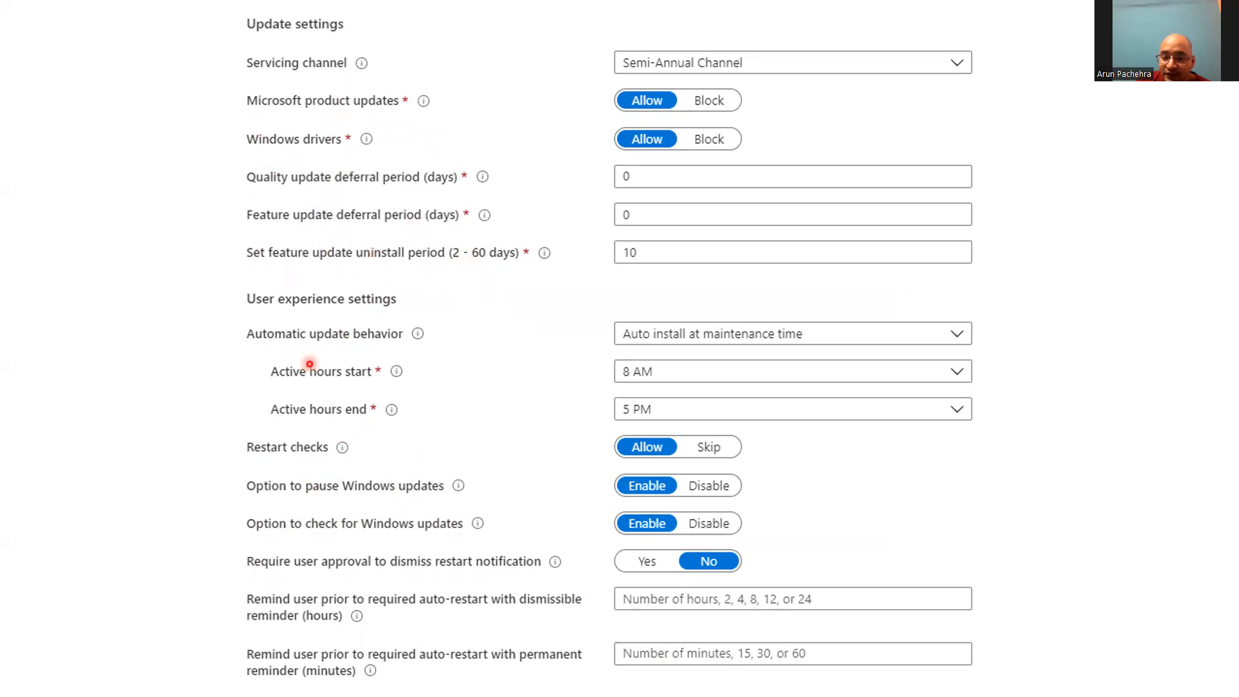
mouse_move(1025, 324)
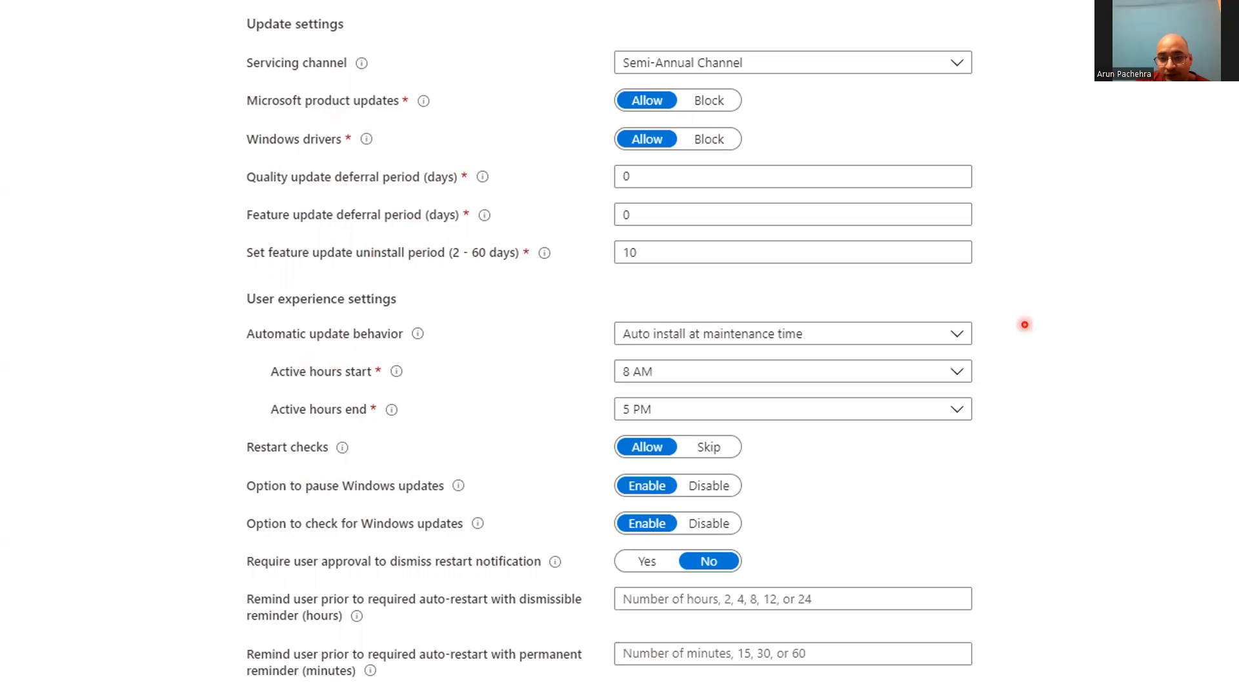